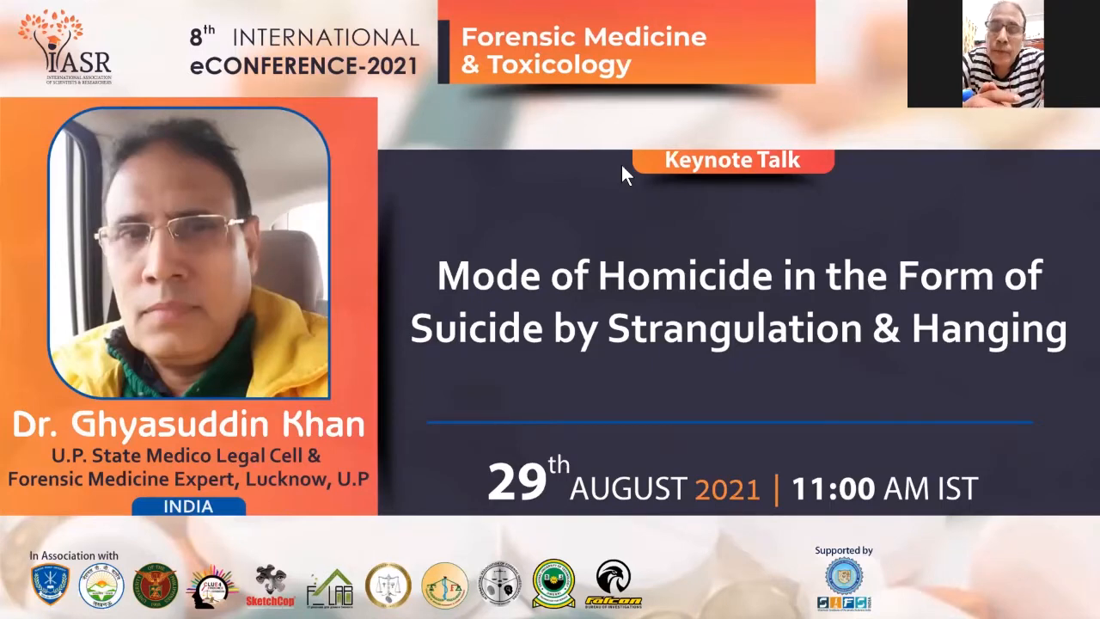
pyautogui.moveTo(688, 385)
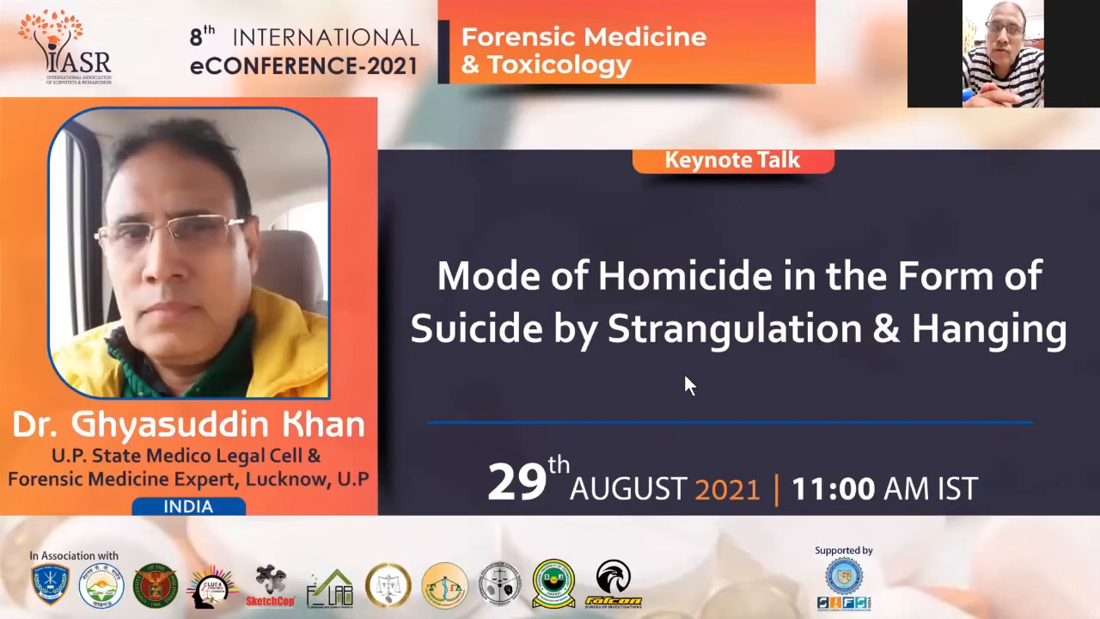
pyautogui.moveTo(679, 365)
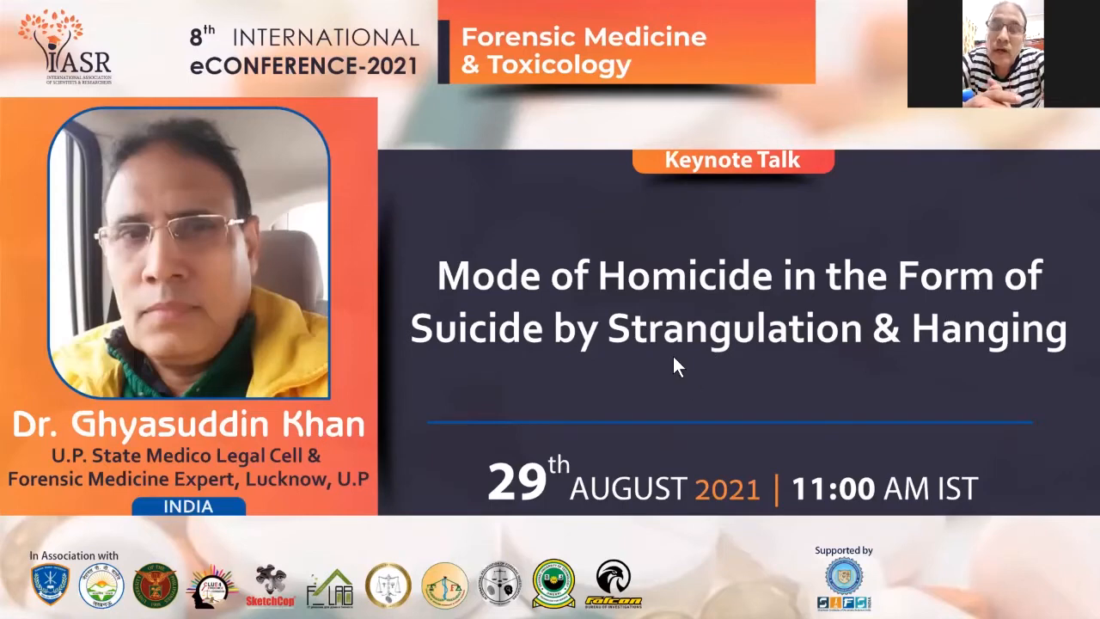